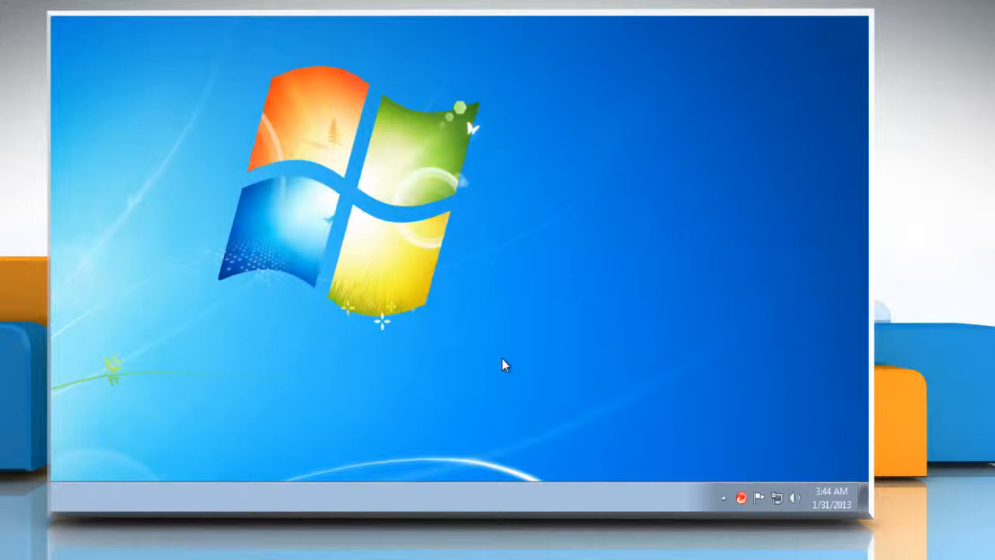
{"action": "mouse_move", "coordinate": [608, 416]}
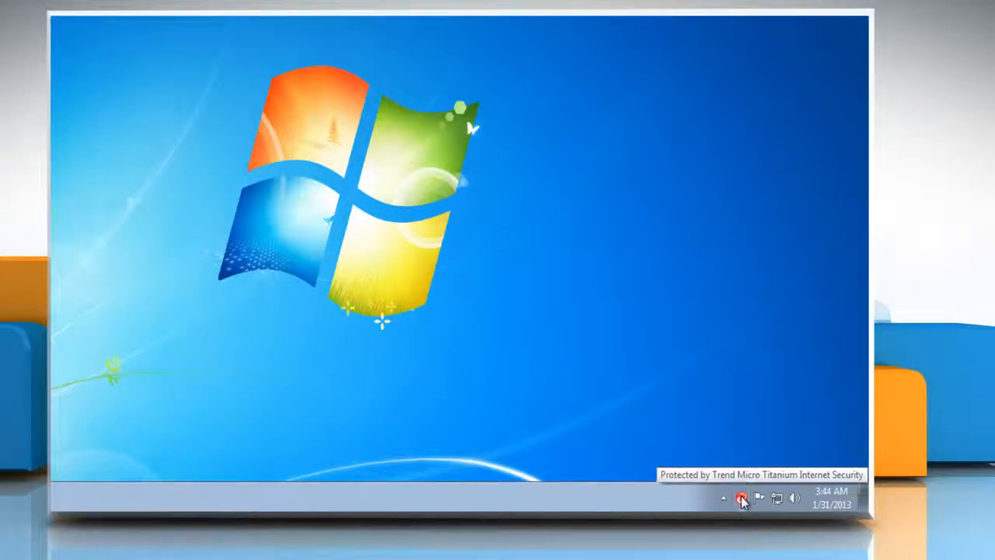
Right-click the Trend Micro tray icon to show its menu with the Exit option
{"action": "right_click", "coordinate": [741, 498]}
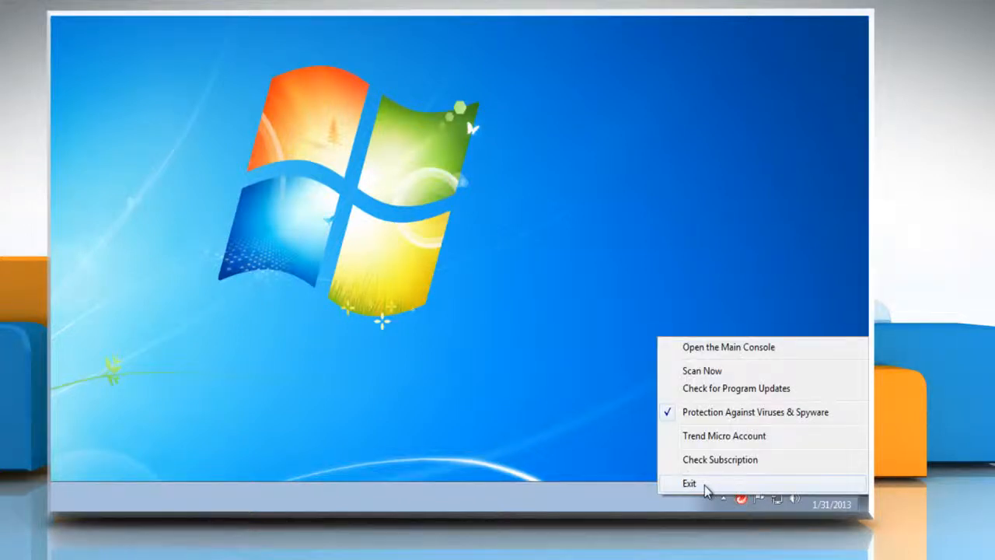
Launch Trend Micro Diagnostic Toolkit from All Programs > Trend Micro Titanium Internet Security > More Tools and Help, approving UAC
{"action": "left_click", "coordinate": [69, 498]}
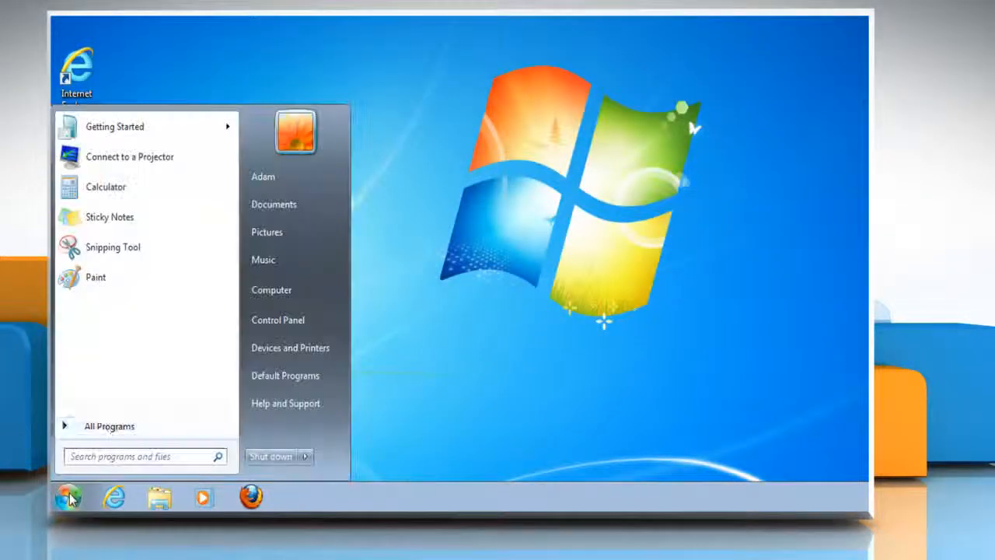
{"action": "left_click", "coordinate": [109, 425]}
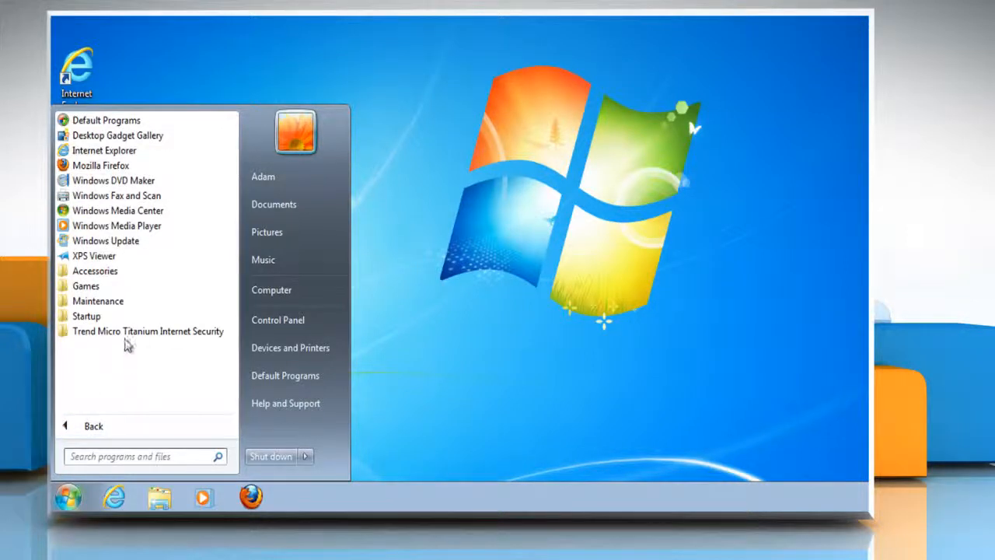
{"action": "left_click", "coordinate": [148, 330]}
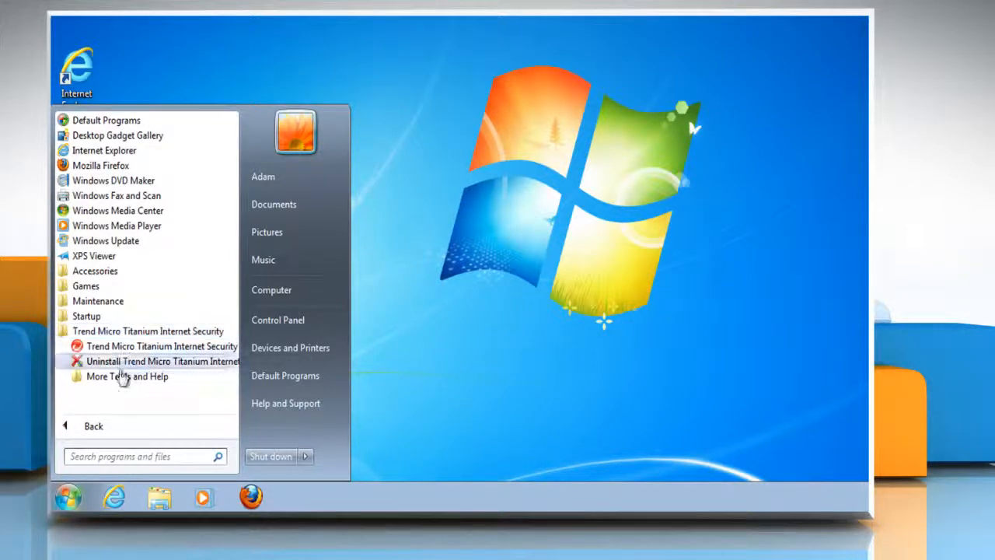
{"action": "left_click", "coordinate": [127, 376]}
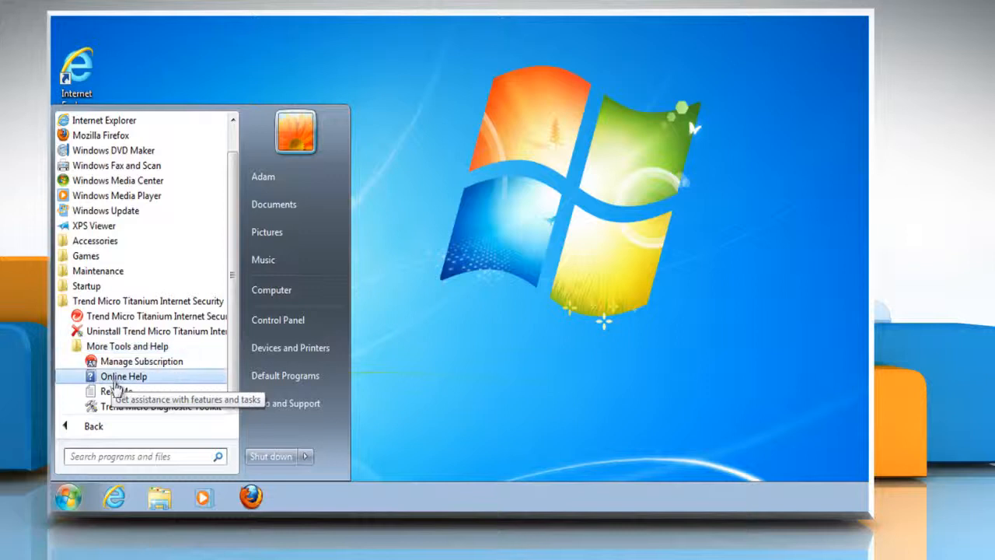
{"action": "mouse_move", "coordinate": [161, 406]}
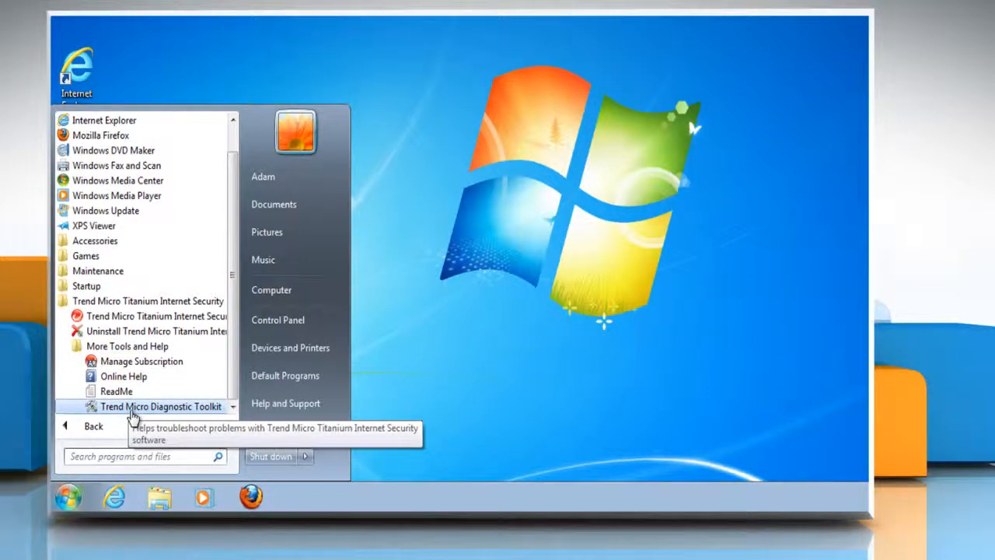
{"action": "left_click", "coordinate": [161, 406]}
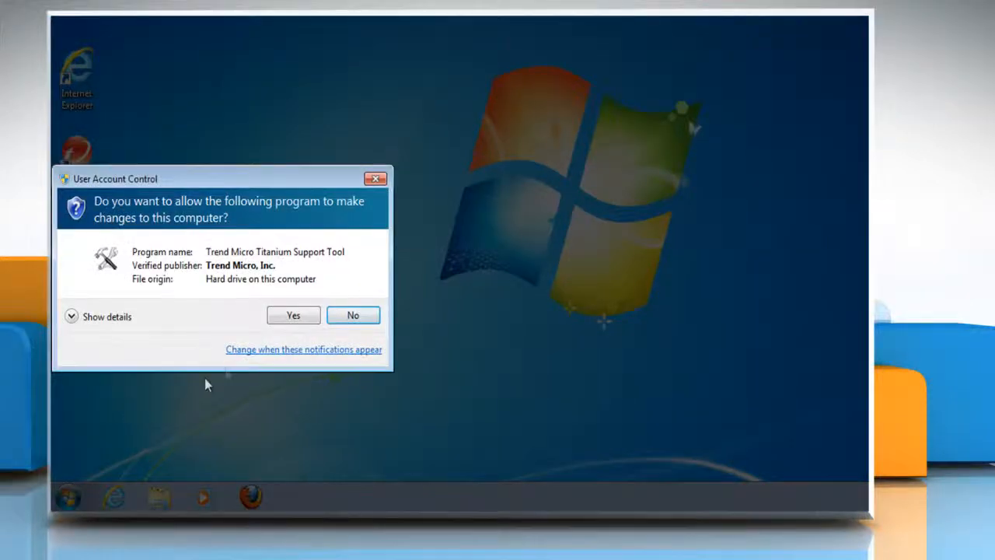
{"action": "left_click", "coordinate": [293, 315]}
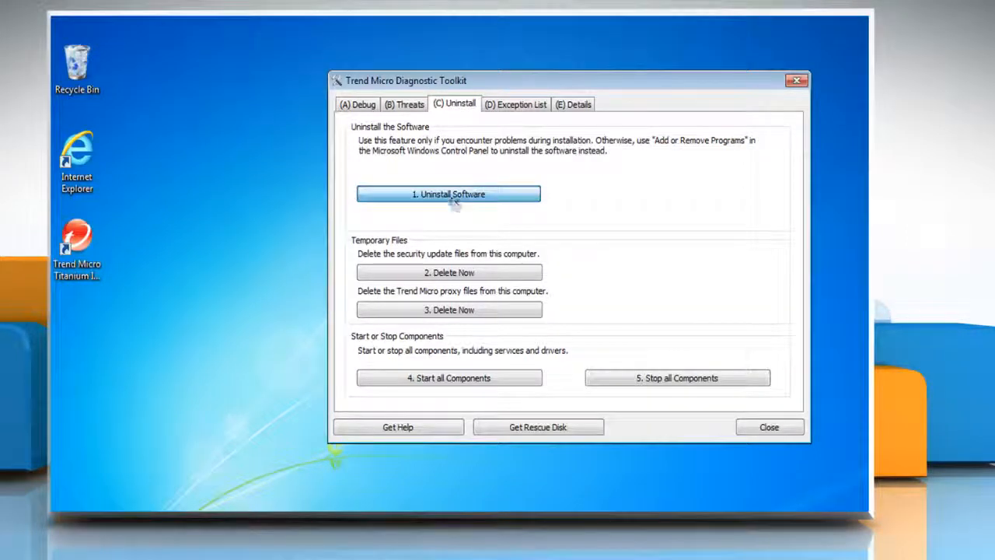
Run 1. Uninstall Software on the Uninstall tab, then check All Programs for the Trend Micro folder
{"action": "left_click", "coordinate": [448, 194]}
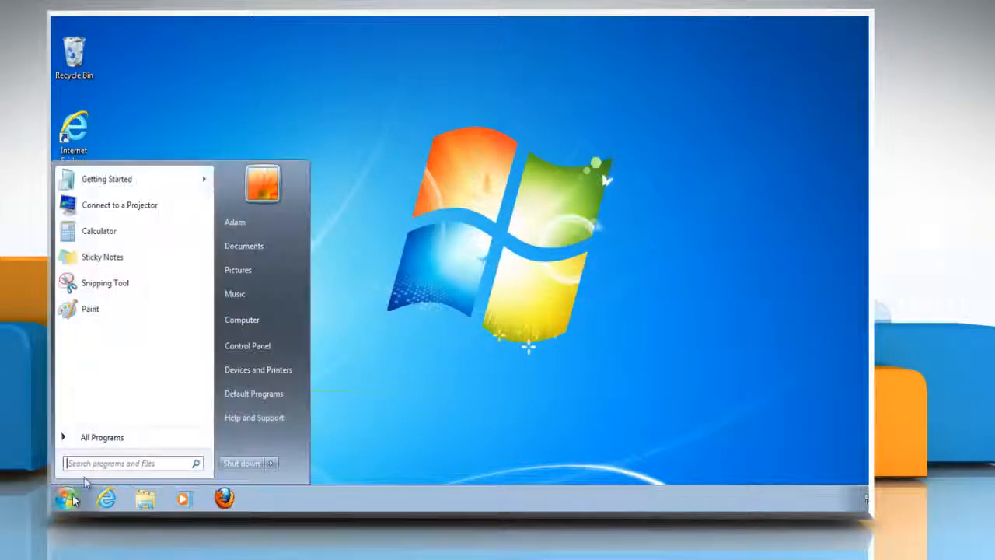
{"action": "left_click", "coordinate": [102, 436]}
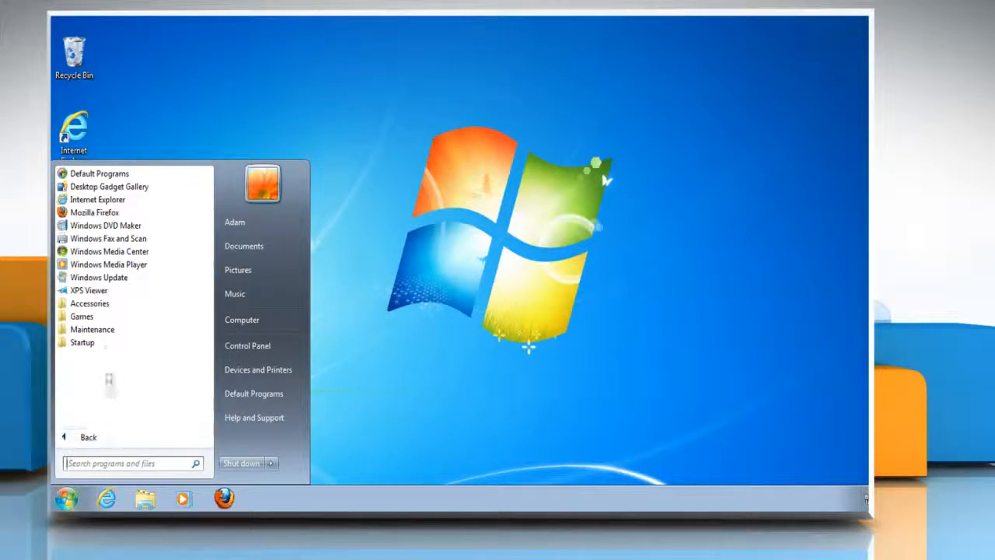